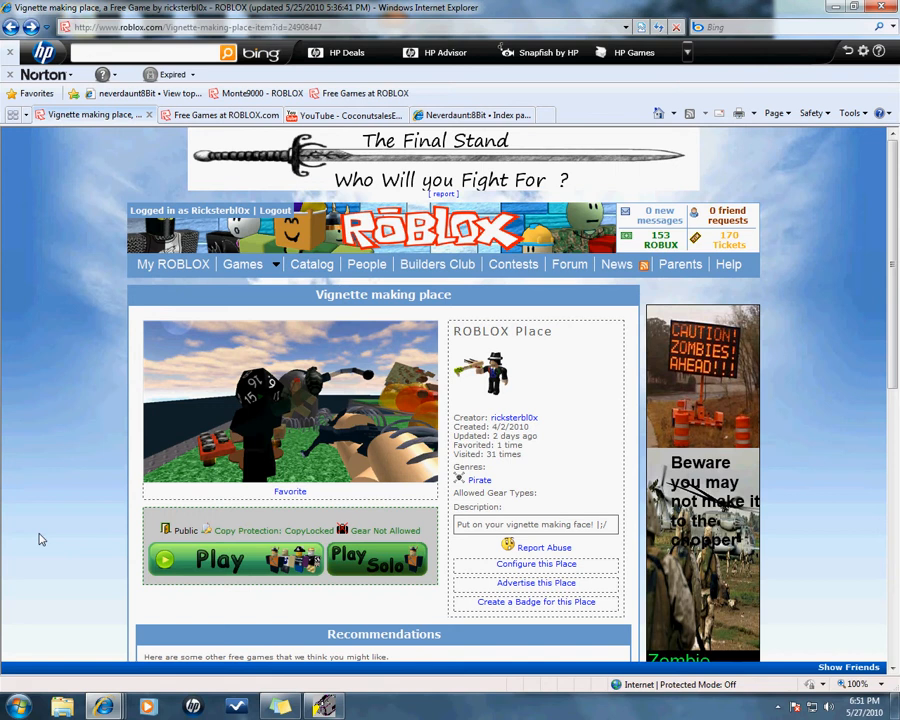
{"action": "mouse_move", "coordinate": [54, 396]}
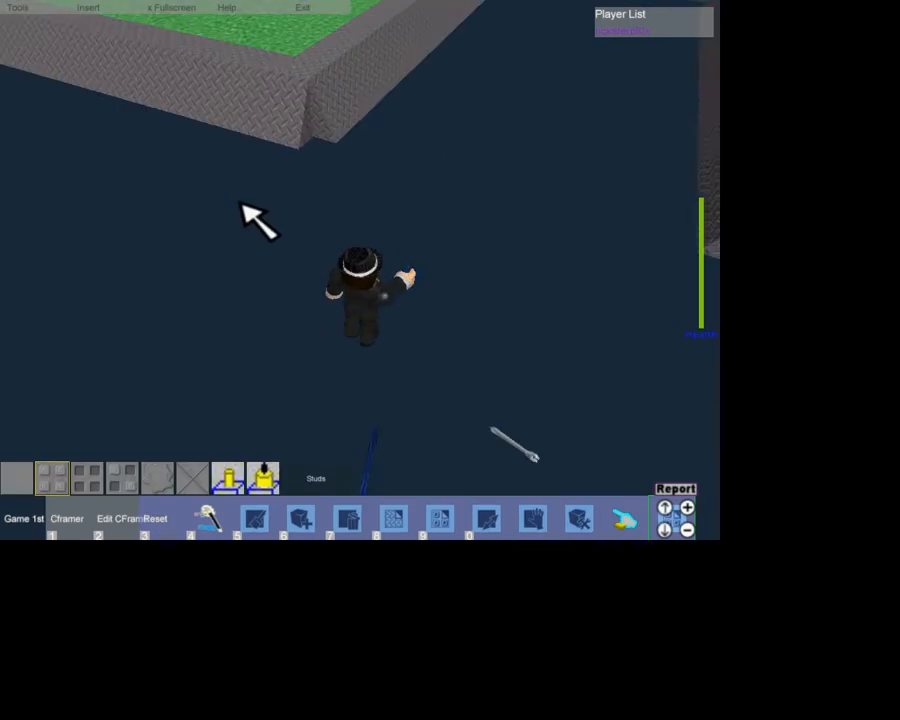
{"action": "left_click", "coordinate": [300, 516]}
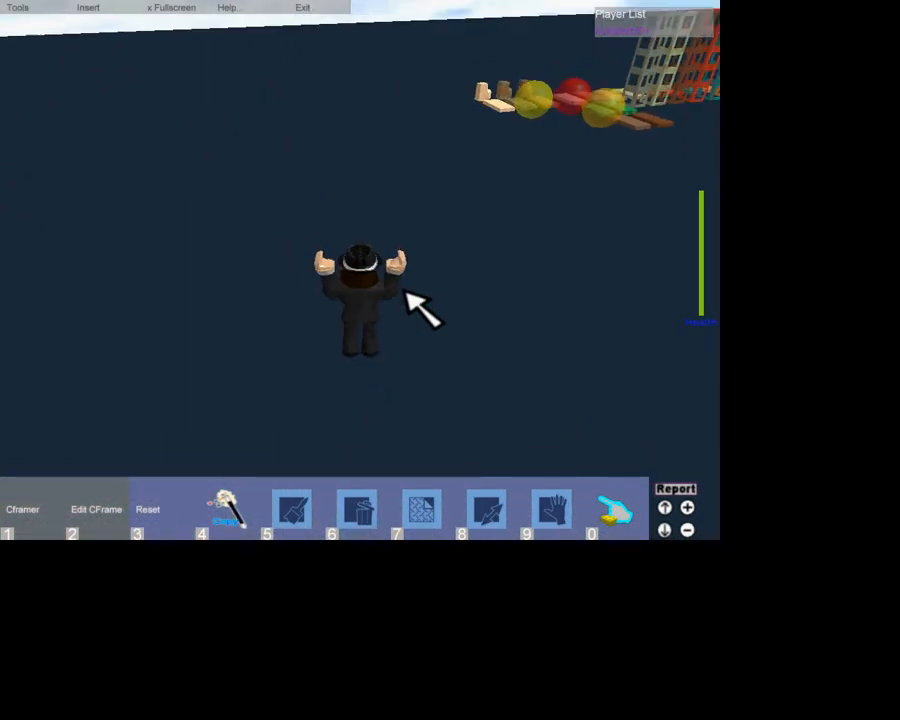
{"action": "left_click", "coordinate": [226, 508]}
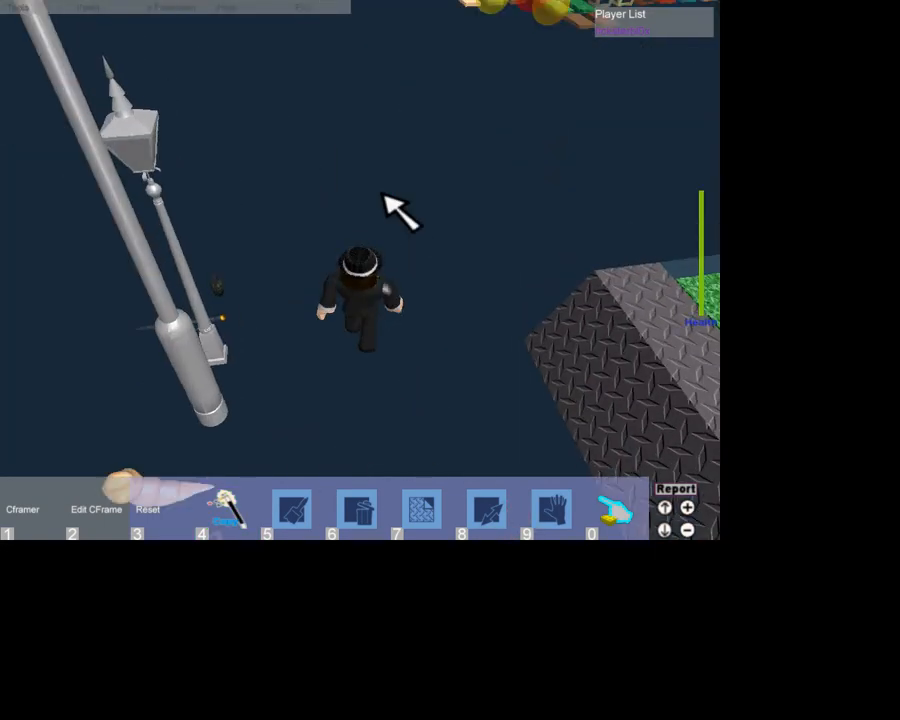
- Select the ladder and drag it over so it stands upright next to the character
{"action": "left_click", "coordinate": [226, 510]}
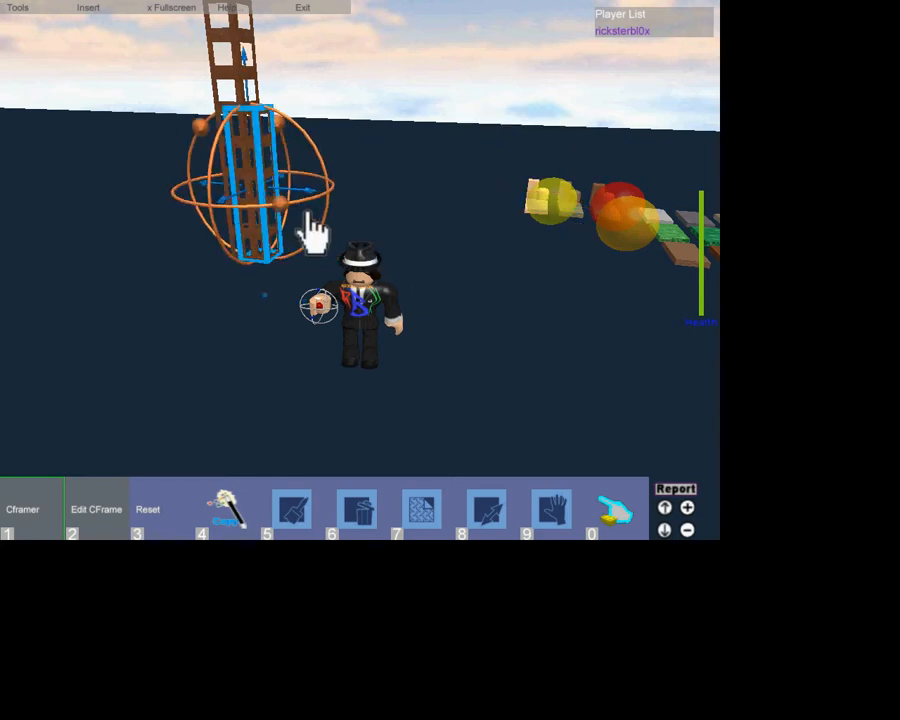
{"action": "left_click_drag", "start_coordinate": [316, 230], "coordinate": [424, 256]}
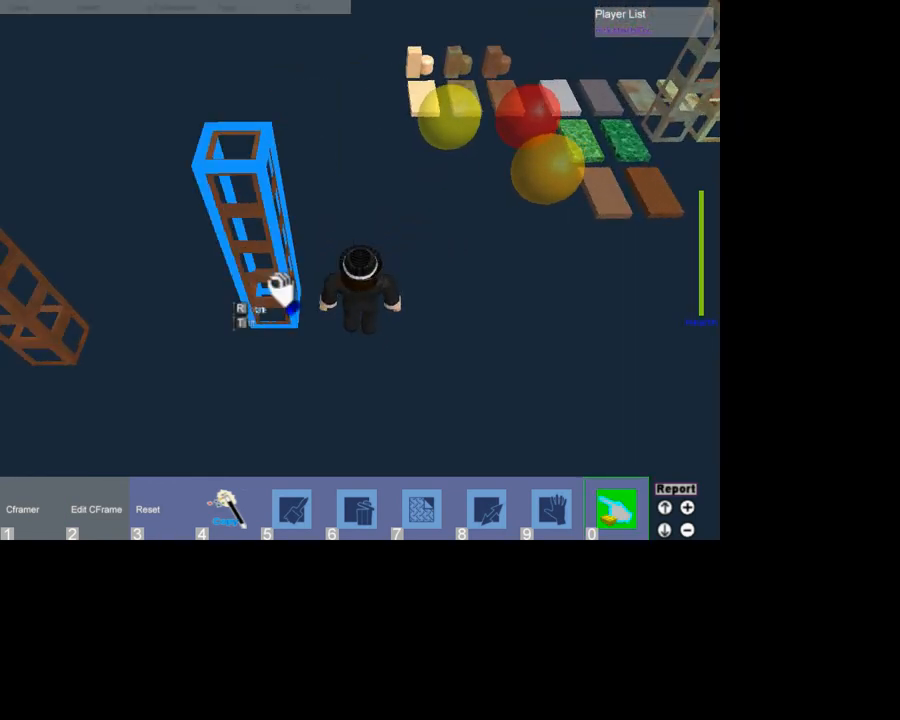
- Pick up the tilted ladder and set it down upright beside the character, second ladder behind
{"action": "left_click", "coordinate": [96, 510]}
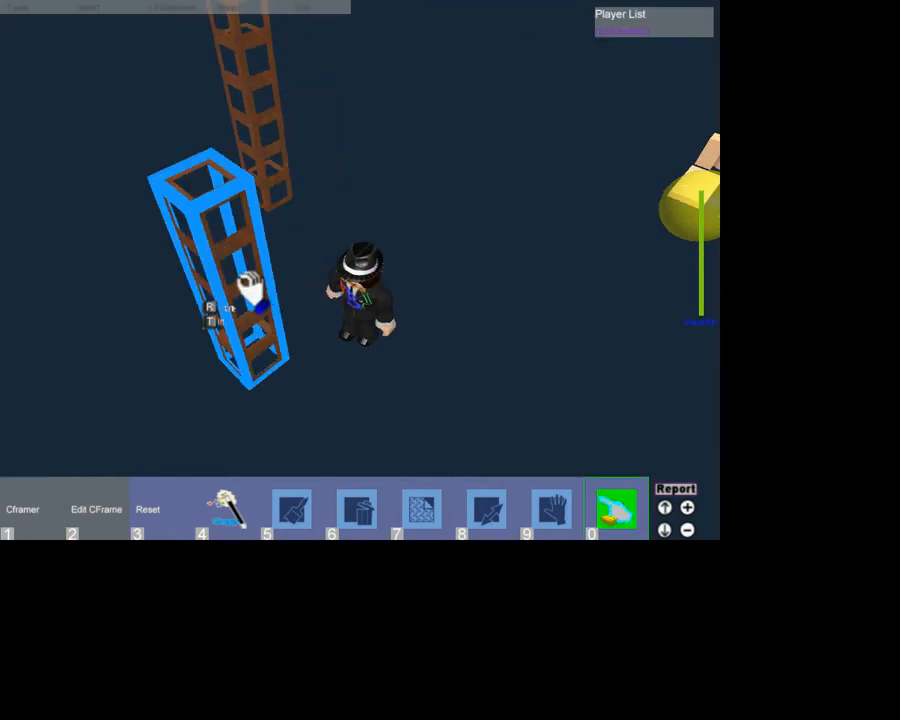
{"action": "left_click", "coordinate": [32, 508]}
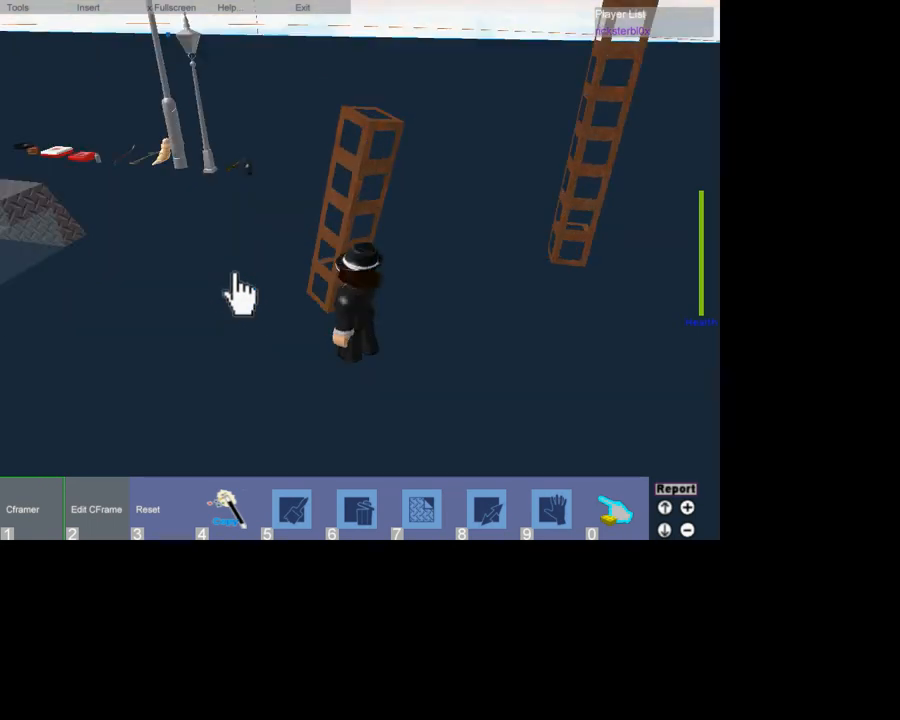
- Pick up a ladder and place a third copy standing near the first two
{"action": "left_click", "coordinate": [350, 200]}
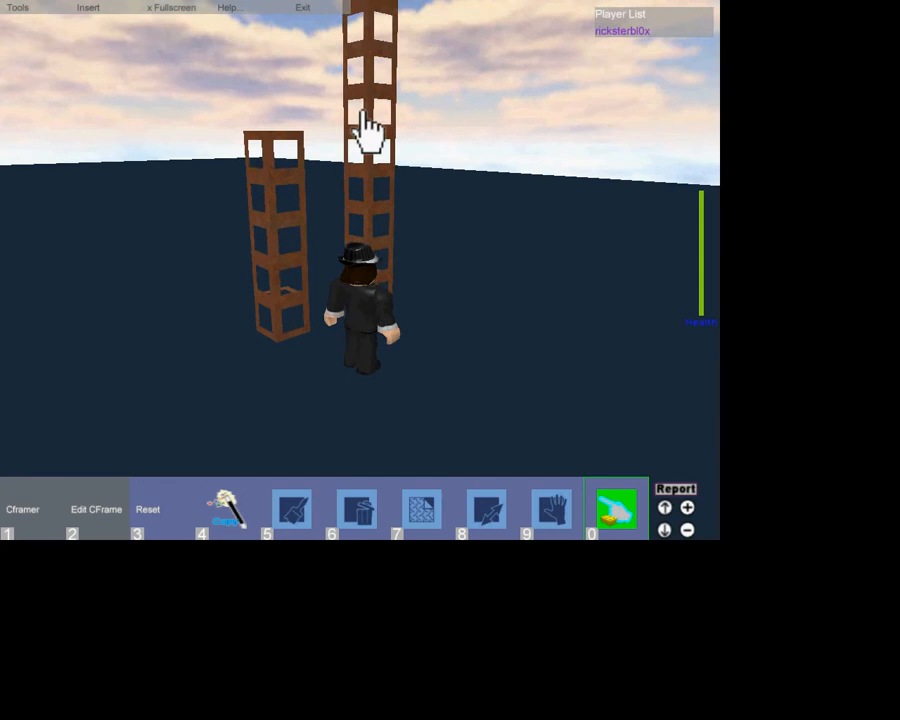
{"action": "left_click", "coordinate": [96, 510]}
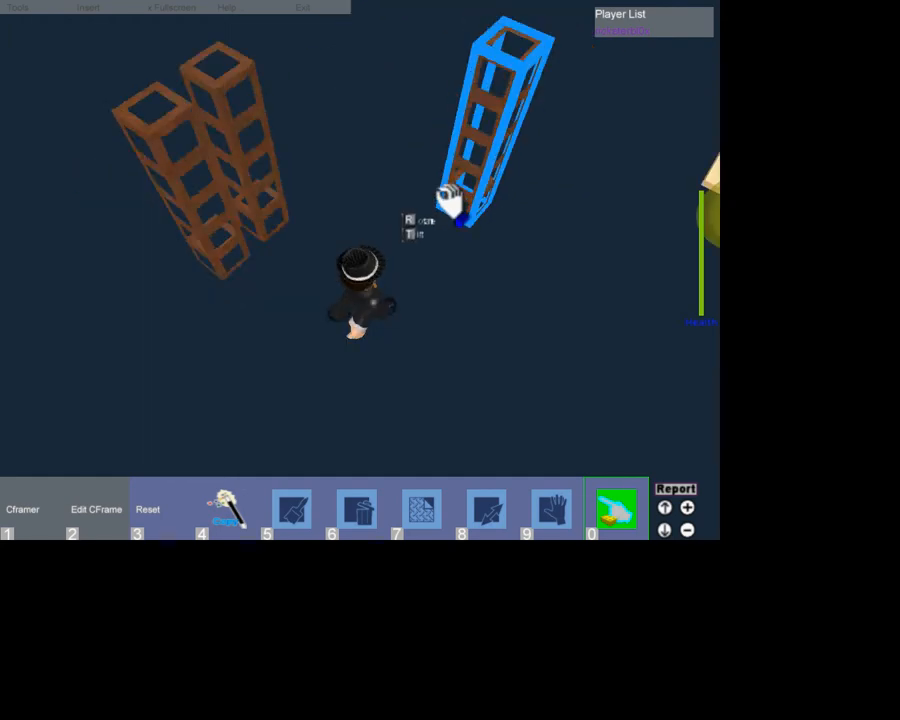
- Align the three ladders in a row with the CFrame editor and insert a tall stone brick
{"action": "left_click", "coordinate": [96, 512]}
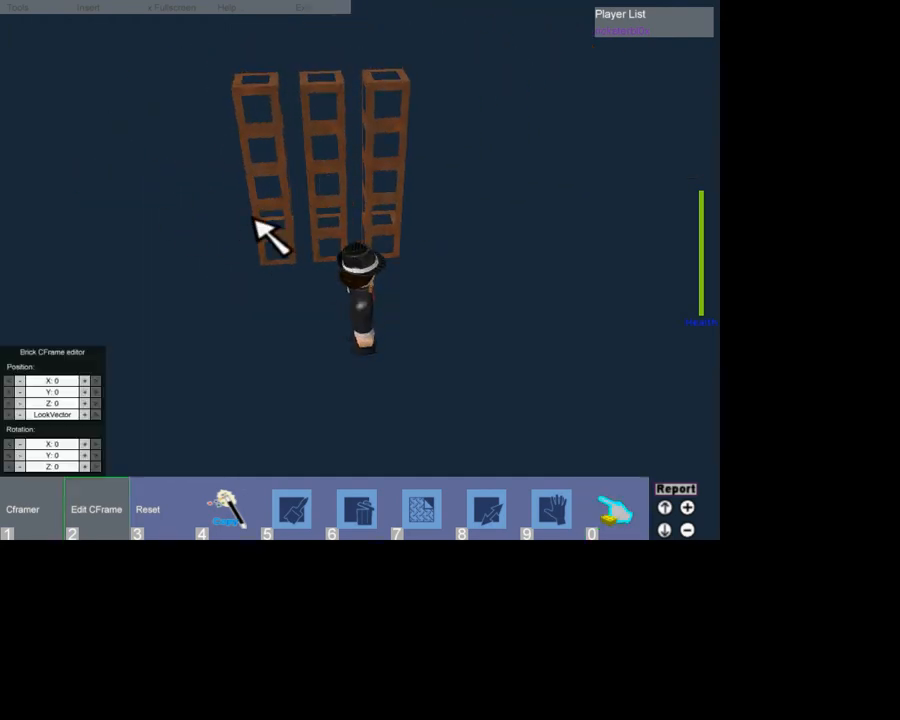
{"action": "left_click", "coordinate": [226, 508]}
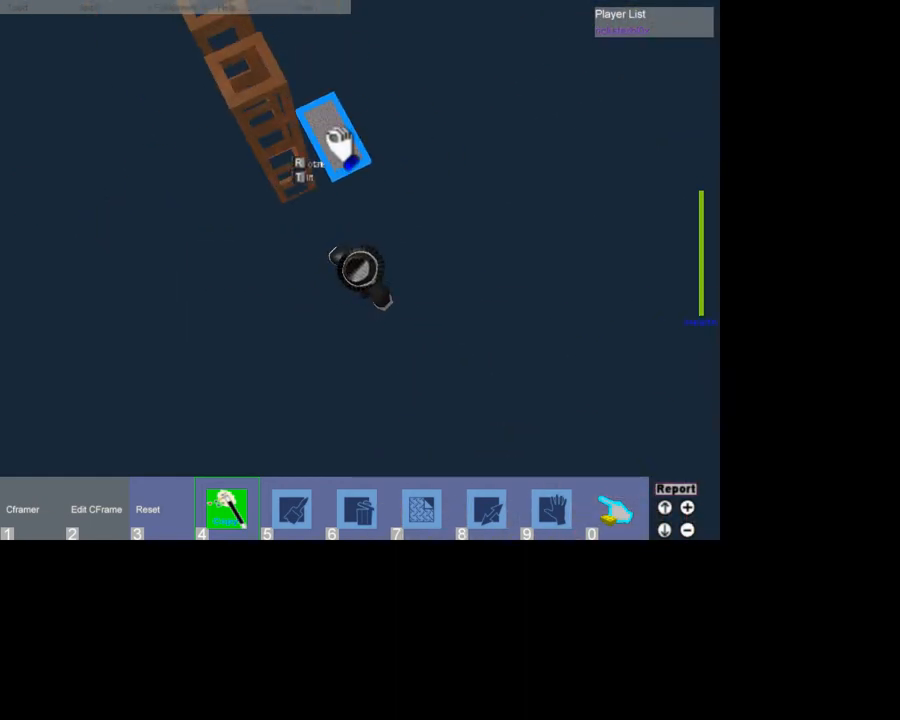
{"action": "left_click", "coordinate": [486, 510]}
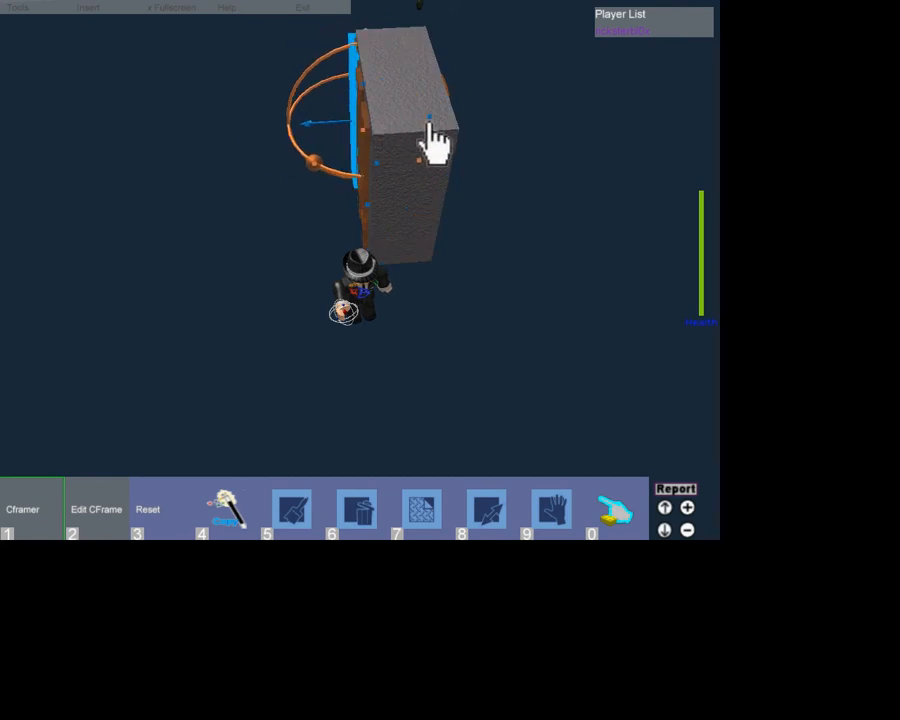
- Rotate the stone wall block into place and select the first ladder for positioning
{"action": "left_click", "coordinate": [430, 130]}
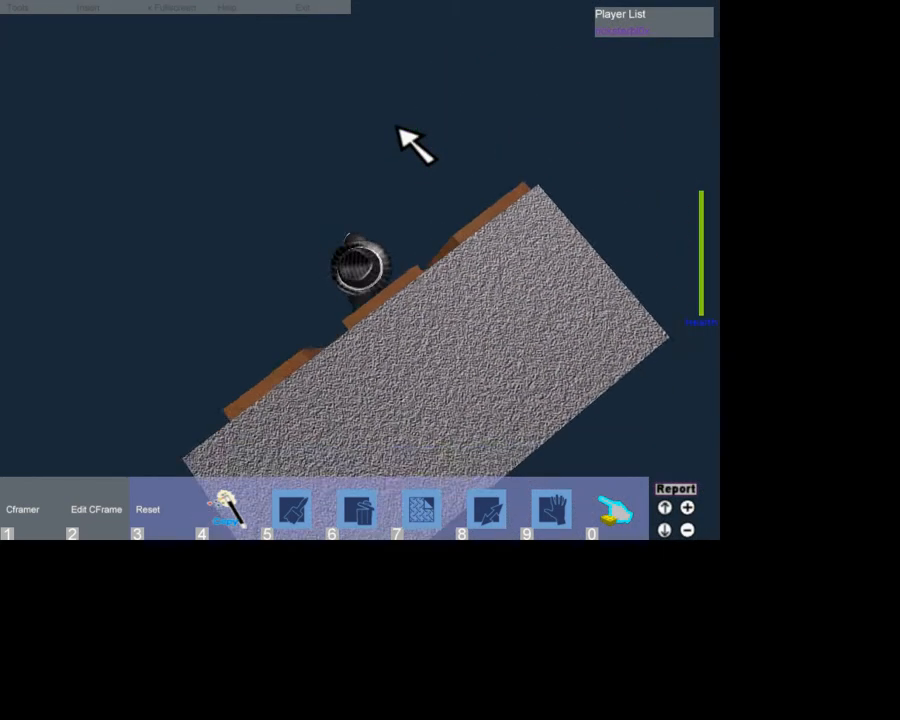
{"action": "left_click", "coordinate": [96, 510]}
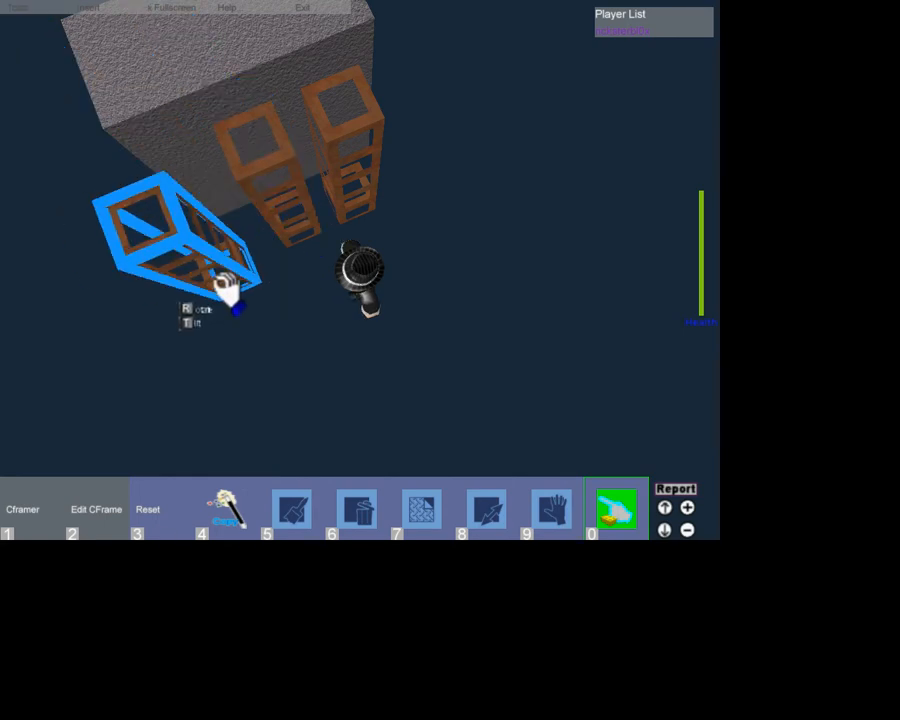
{"action": "left_click", "coordinate": [96, 510]}
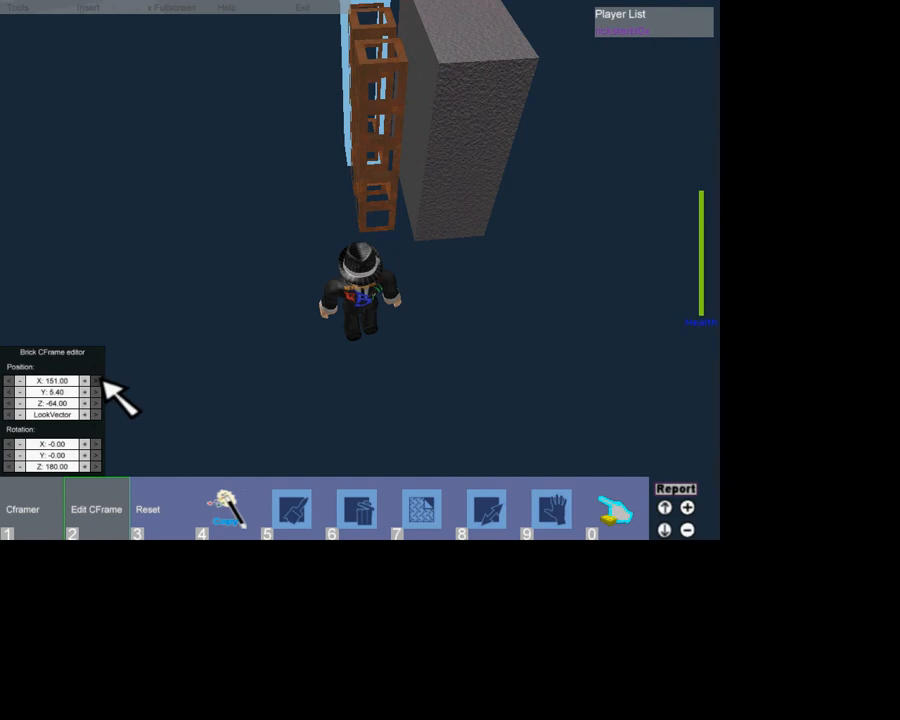
- Nudge the ladders with the Position arrows until they sit embedded in the wall's front face
{"action": "left_click", "coordinate": [96, 380]}
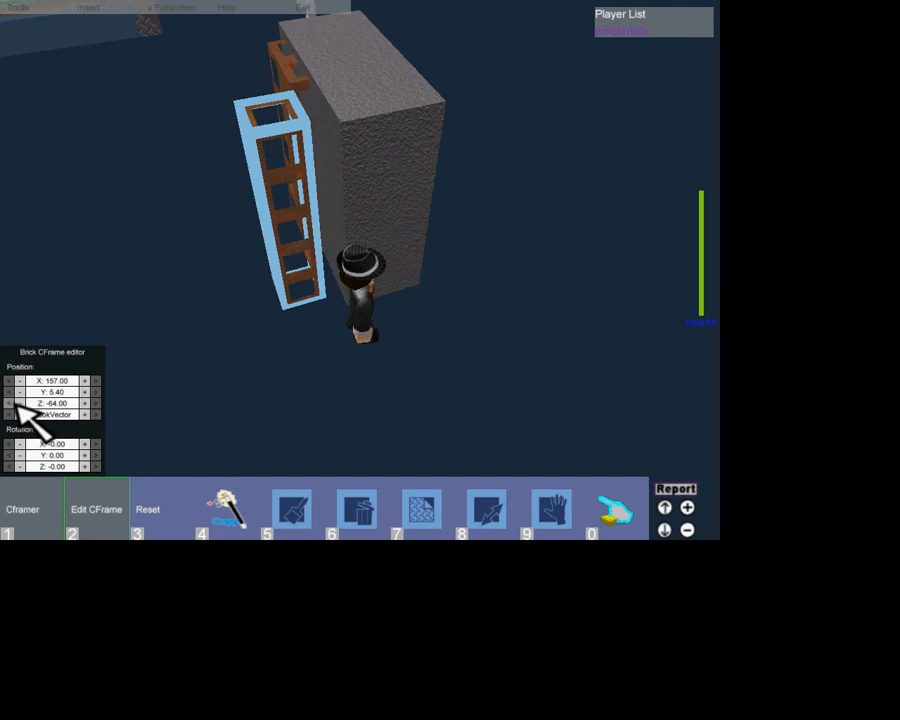
{"action": "left_click", "coordinate": [8, 404]}
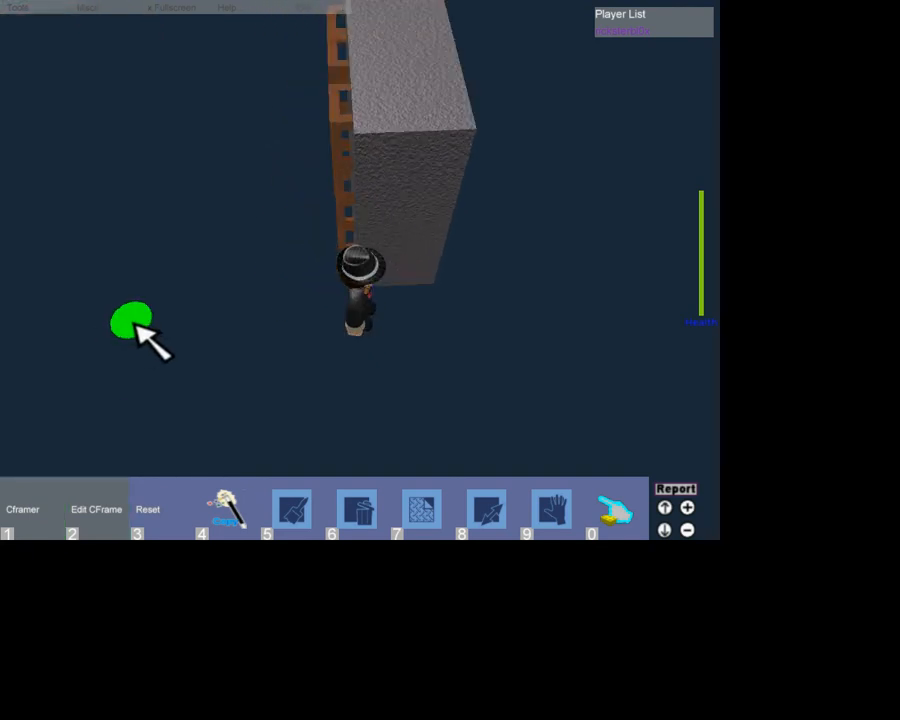
{"action": "left_click", "coordinate": [96, 510]}
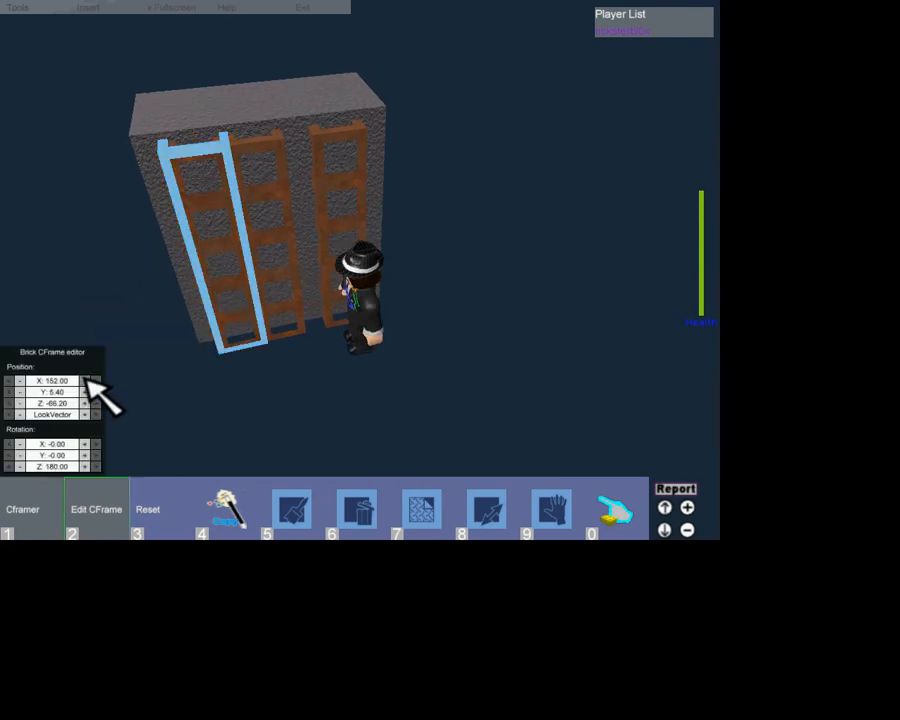
{"action": "left_click", "coordinate": [18, 380]}
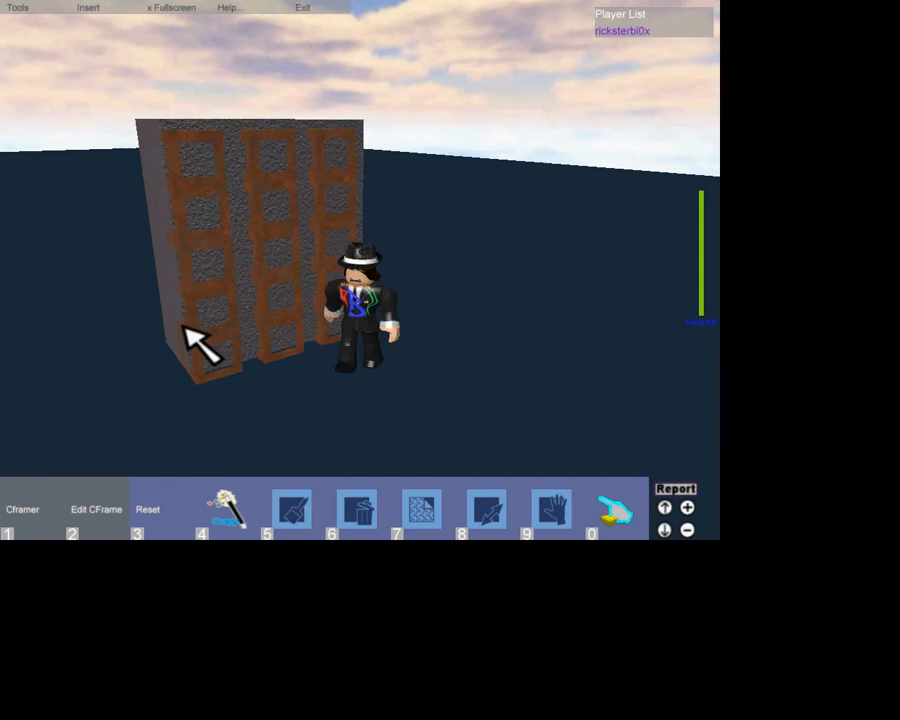
{"action": "left_click", "coordinate": [96, 510]}
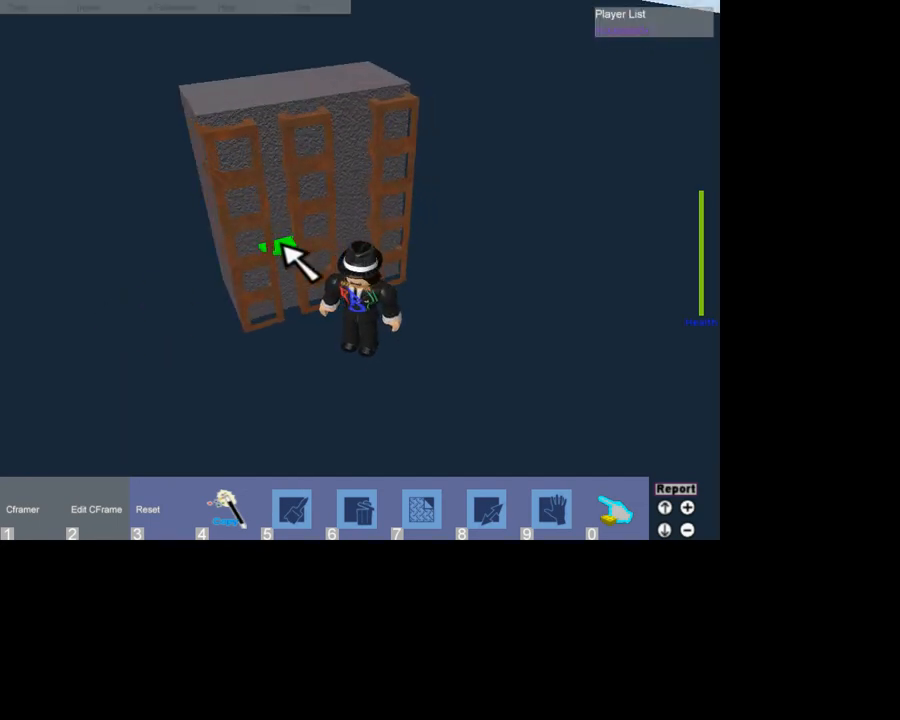
{"action": "left_click", "coordinate": [96, 510]}
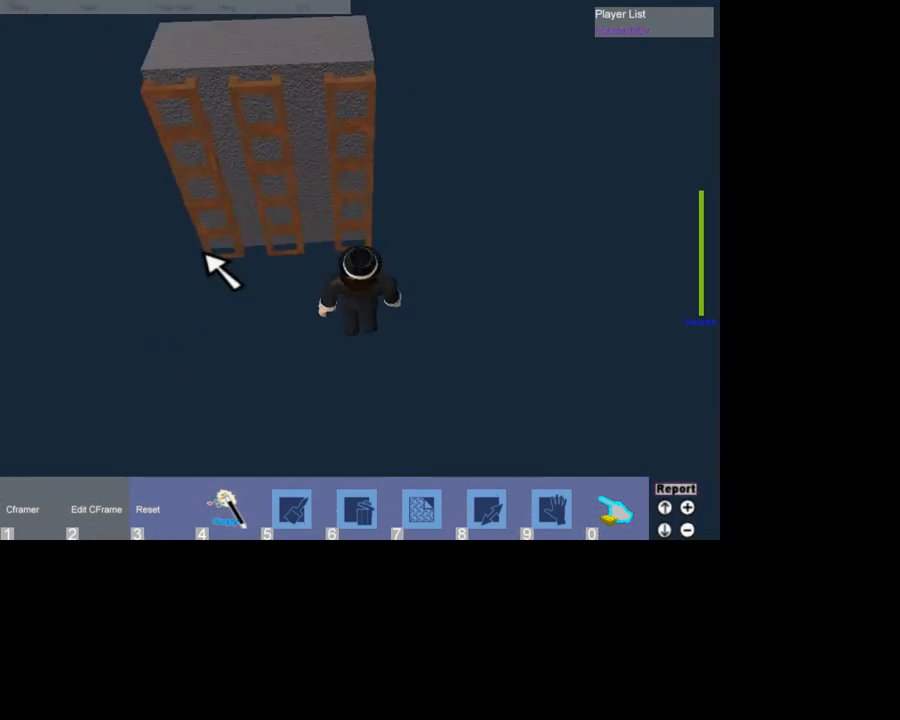
- Tilt a ladder with the rotate handles so it leans at an angle beside the wall
{"action": "left_click", "coordinate": [22, 510]}
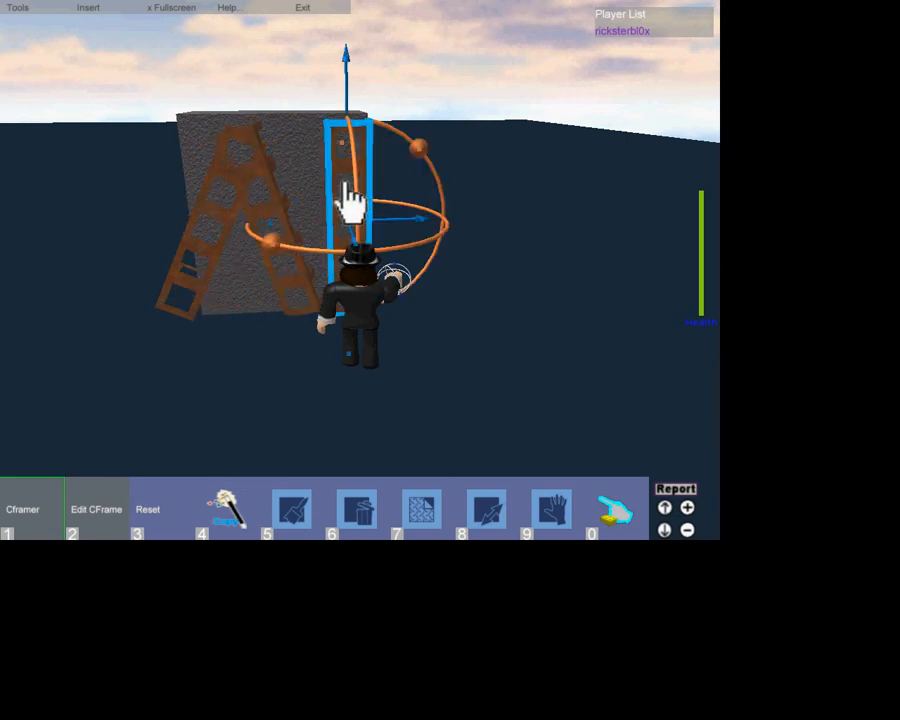
{"action": "left_click_drag", "start_coordinate": [350, 200], "coordinate": [310, 290]}
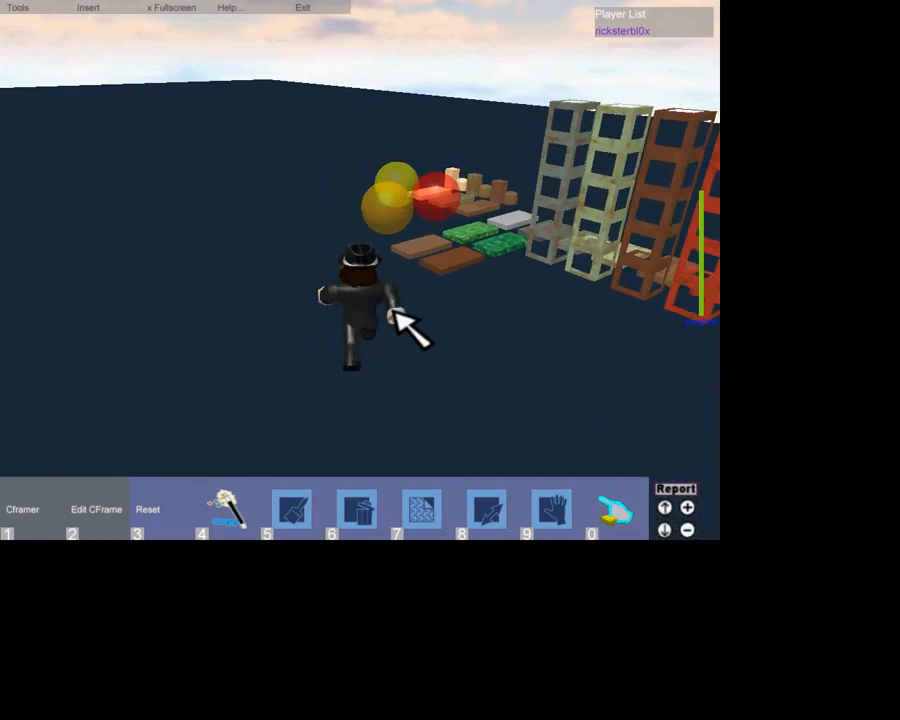
- Rotate a grey ladder with the CFrame Rotation arrows so it no longer stands upright
{"action": "left_click", "coordinate": [96, 510]}
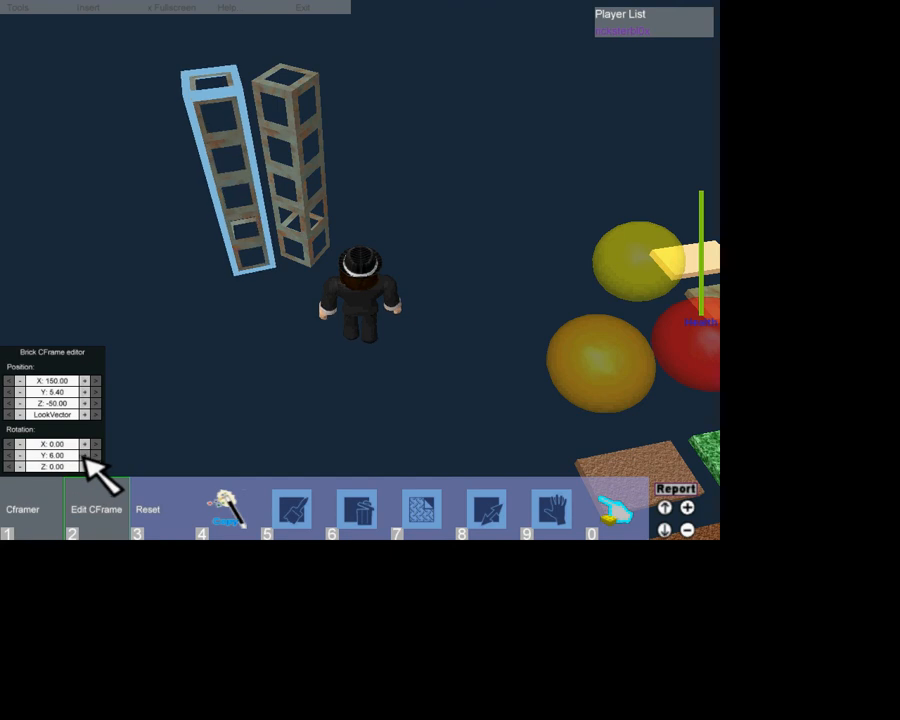
{"action": "left_click", "coordinate": [84, 456]}
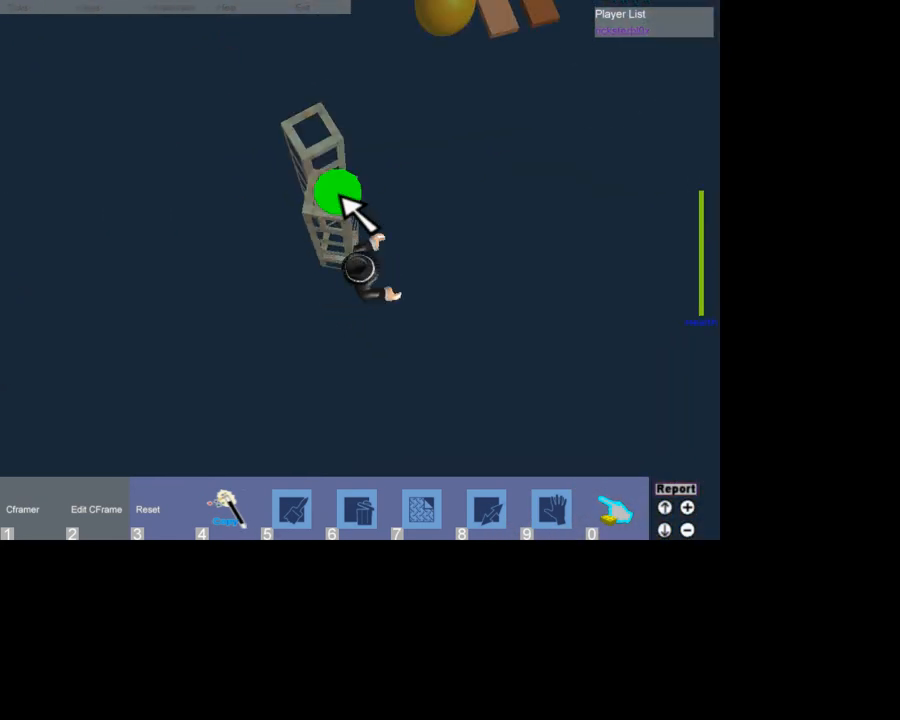
- Exit the game and return to the place's page on the Roblox website
{"action": "left_click", "coordinate": [96, 510]}
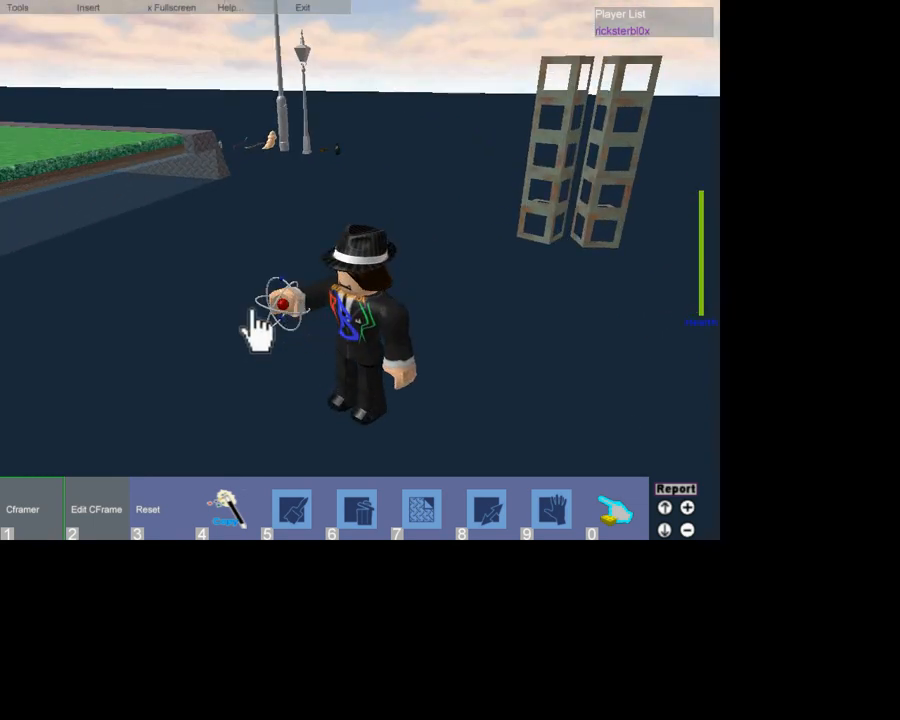
{"action": "left_click", "coordinate": [96, 510]}
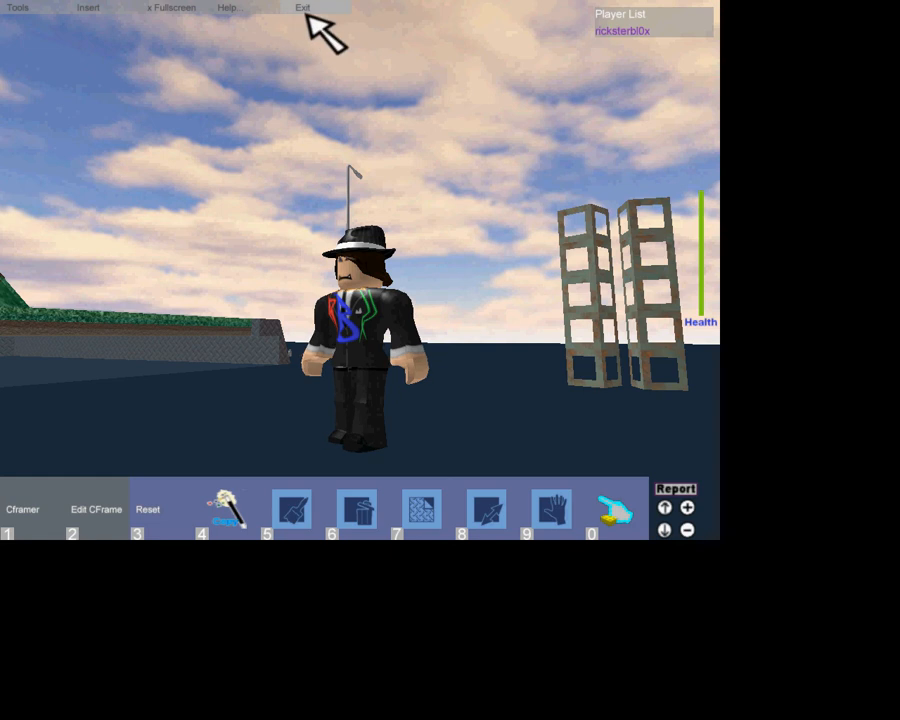
{"action": "left_click", "coordinate": [304, 8]}
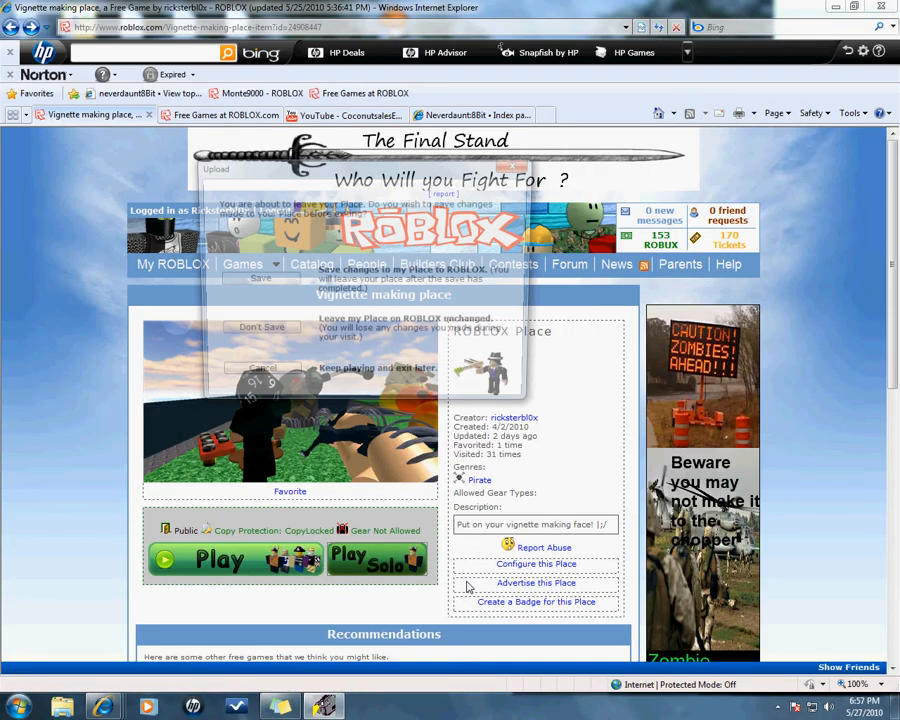